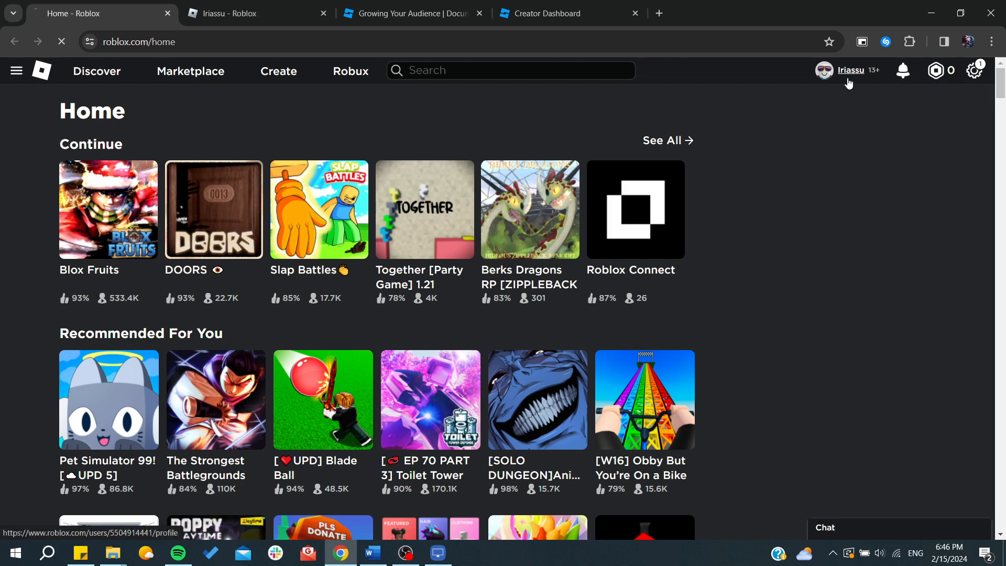
# - Go to your own Roblox profile page from the top-bar username
pyautogui.click(854, 70)
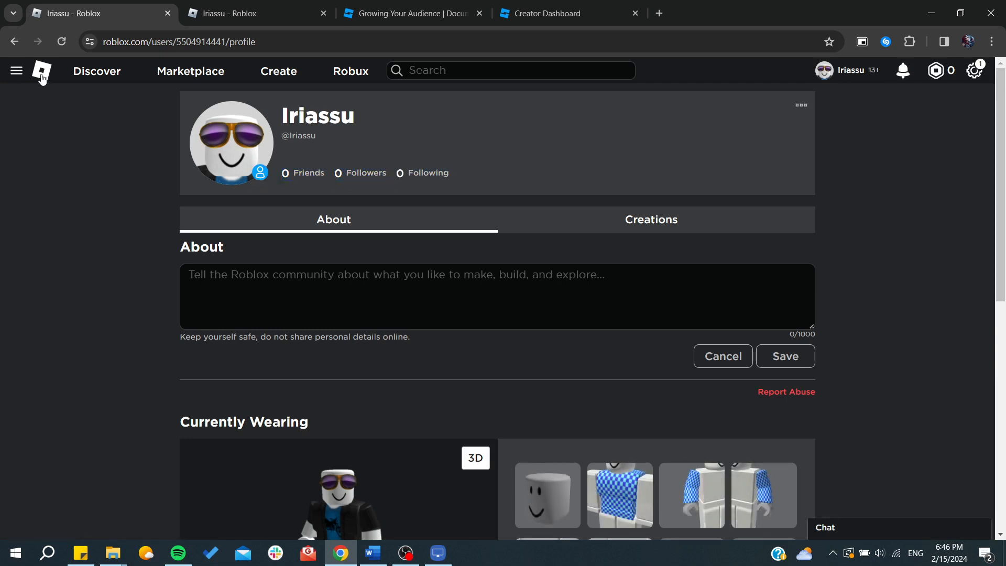
pyautogui.click(41, 70)
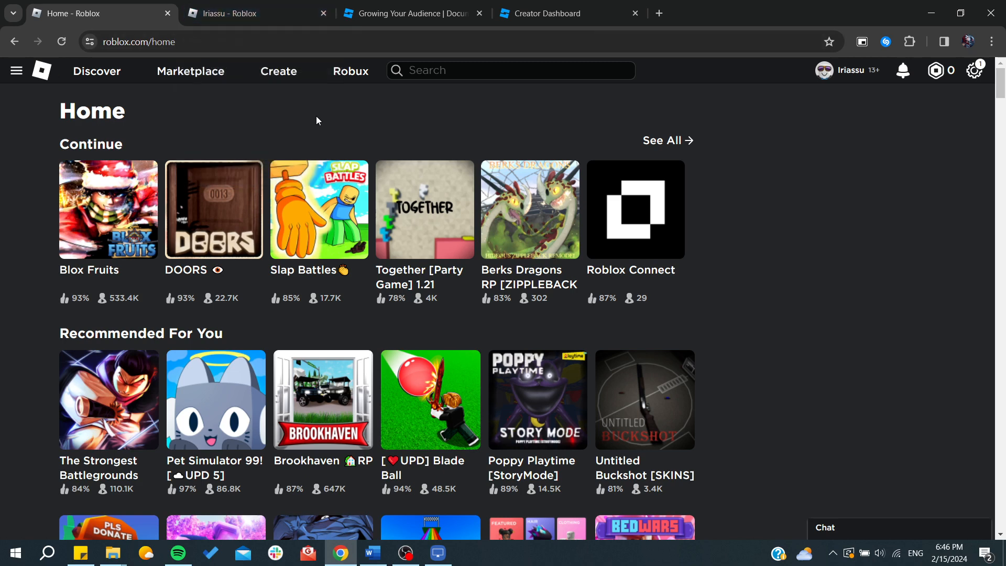
pyautogui.moveTo(321, 117)
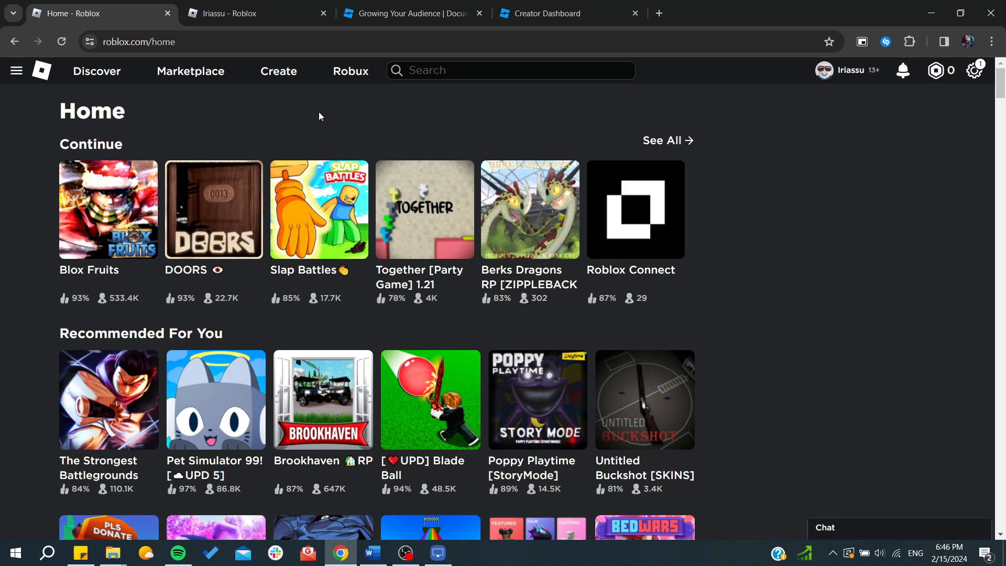
pyautogui.moveTo(807, 80)
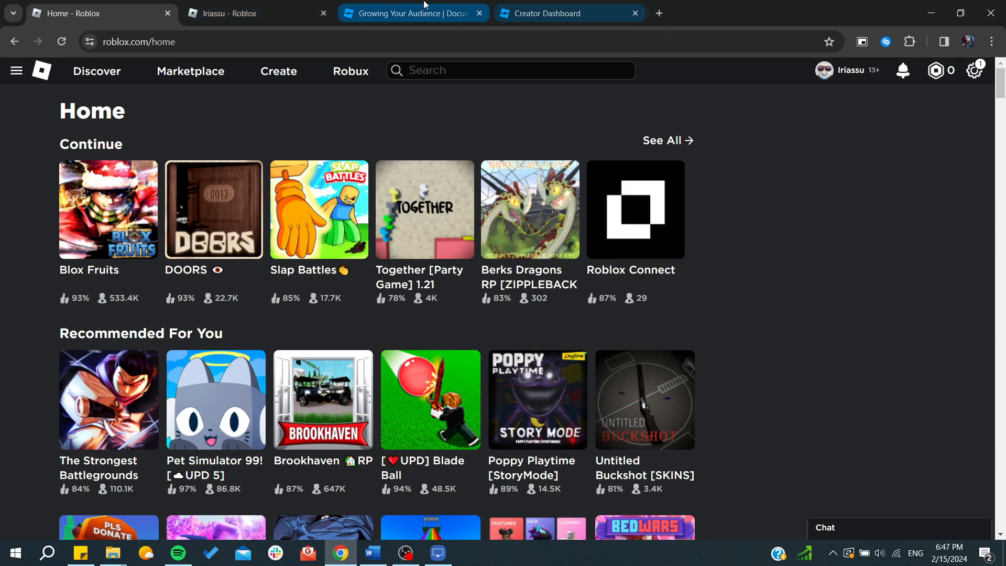
# - Read down the Growing Your Audience guide to the Followers section, then return to the Roblox home page
pyautogui.click(411, 13)
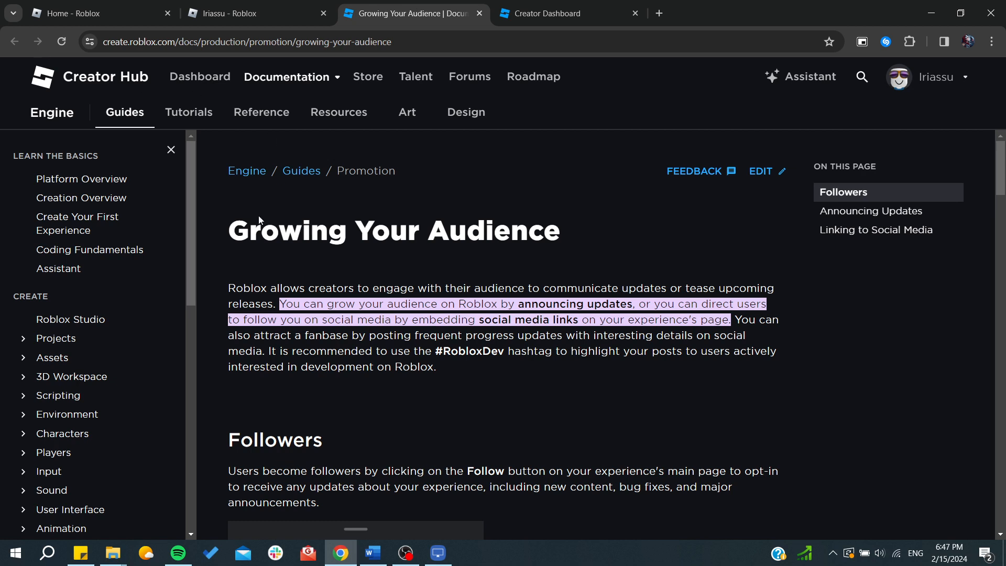
pyautogui.scroll(-3)
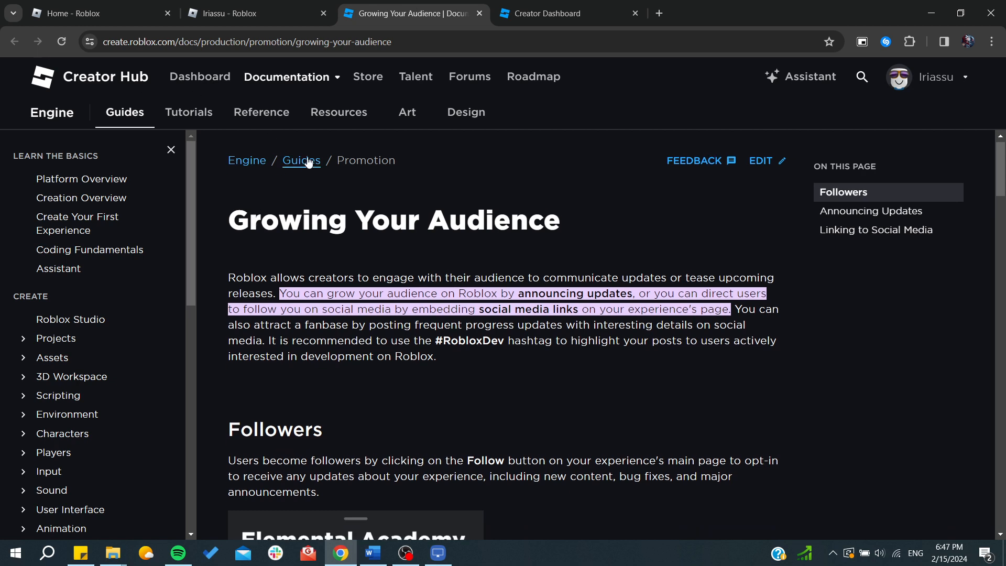
pyautogui.scroll(-3)
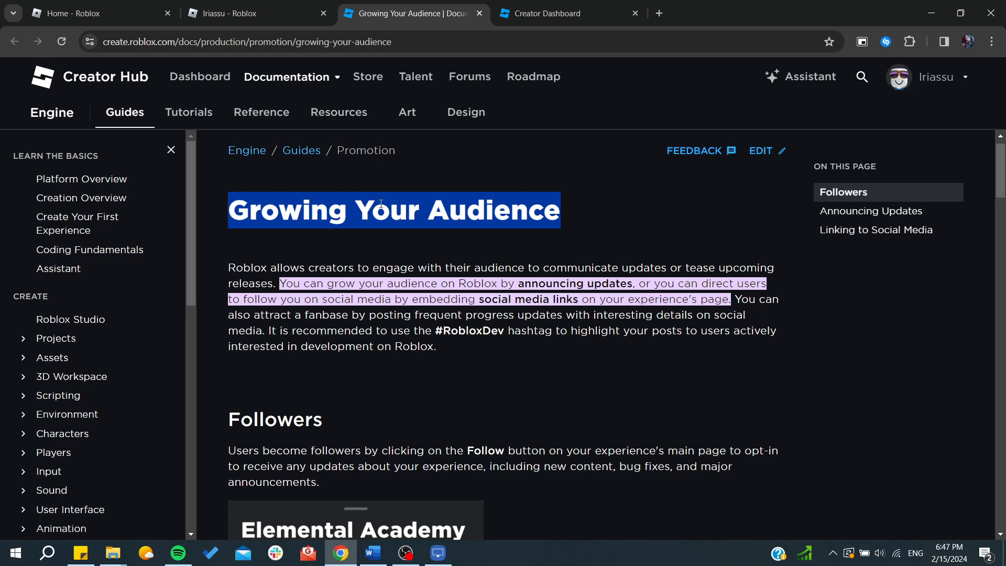
pyautogui.moveTo(232, 264)
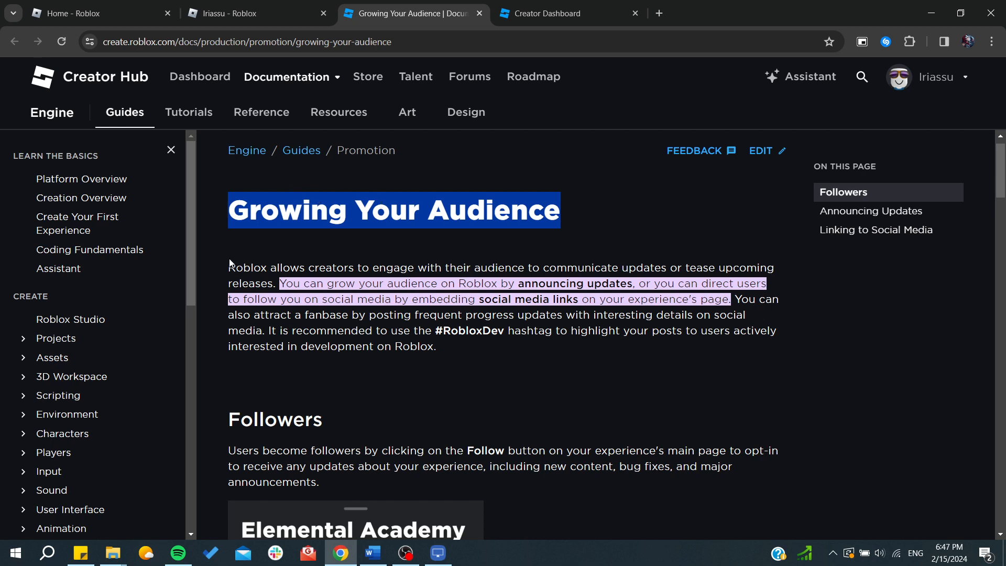
pyautogui.moveTo(230, 270)
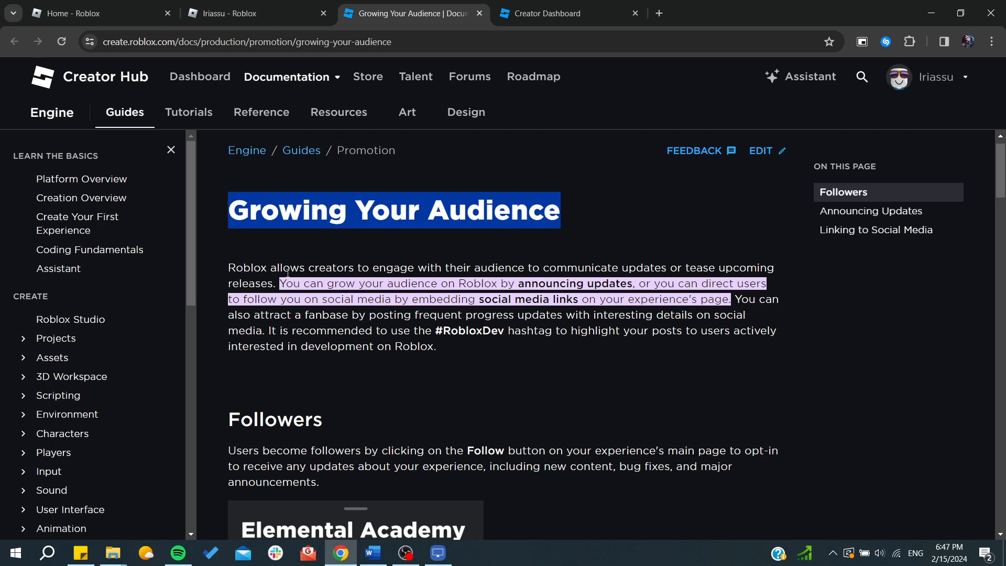
pyautogui.scroll(-3)
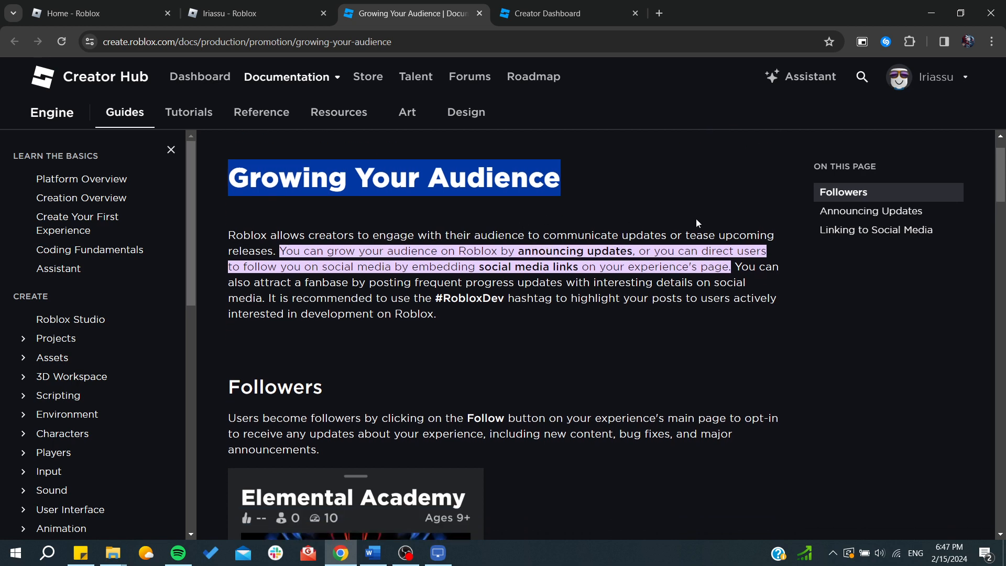
pyautogui.scroll(-3)
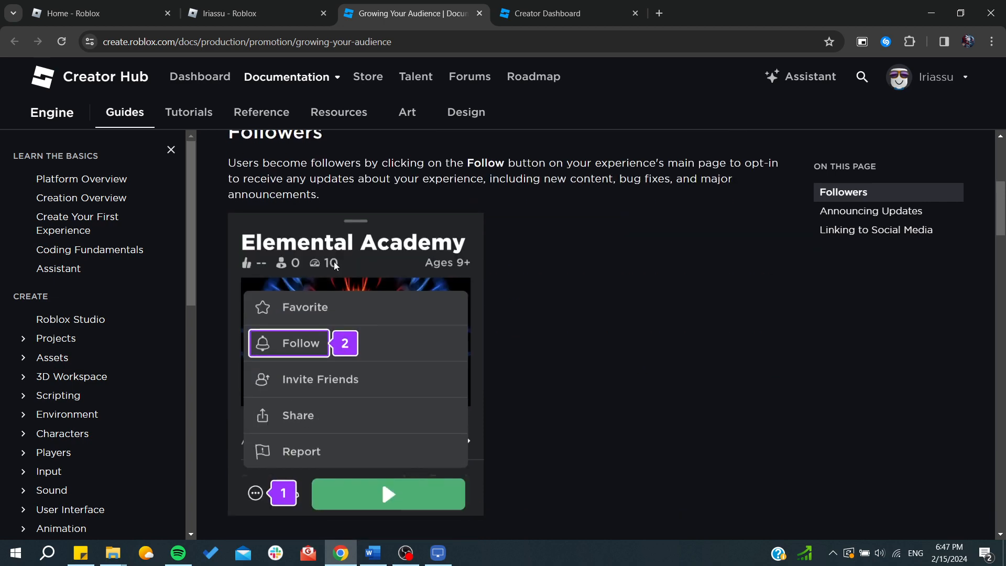
pyautogui.moveTo(314, 315)
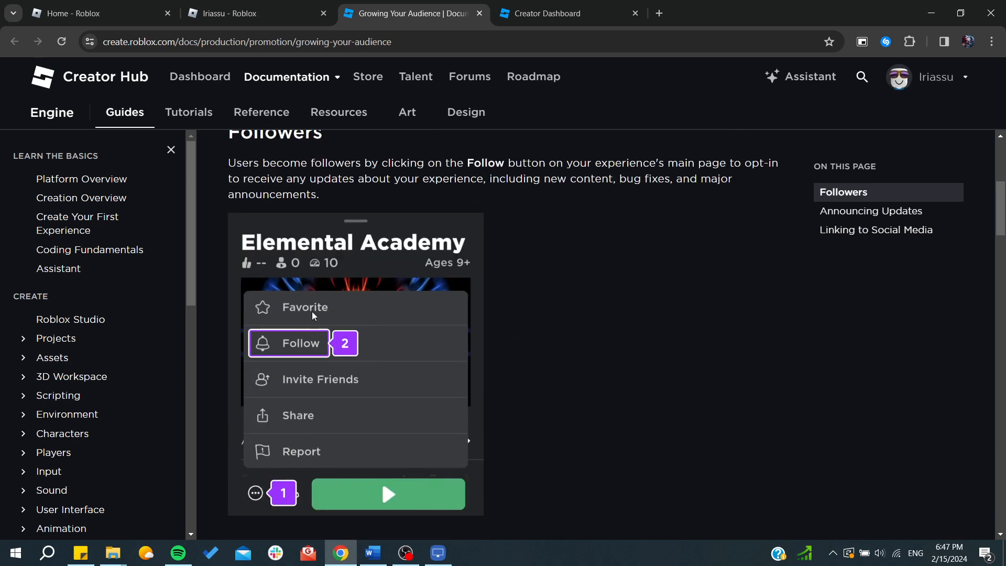
pyautogui.moveTo(348, 254)
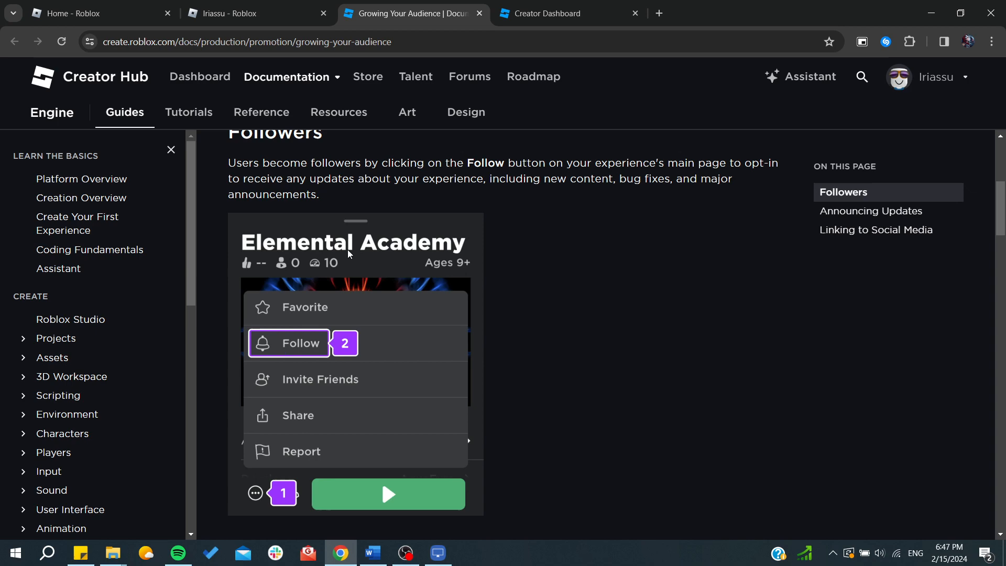
pyautogui.scroll(-3)
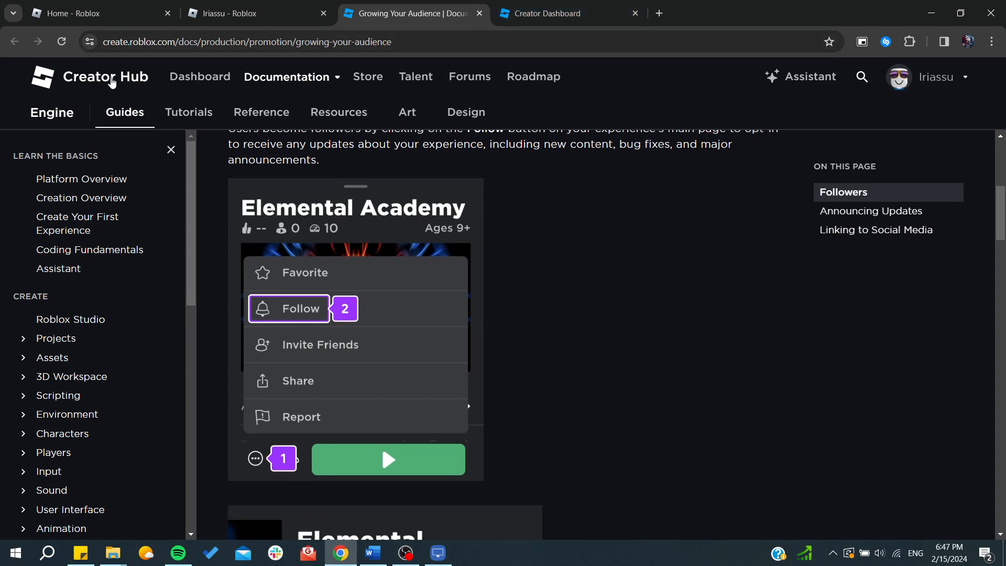
pyautogui.click(97, 13)
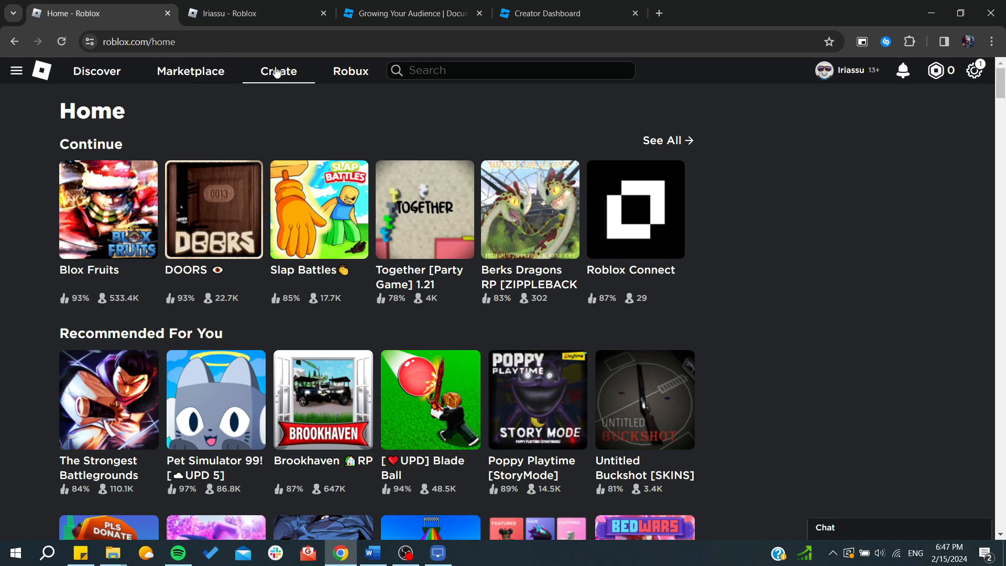
# - Go to the Creator Hub and view the Creations dashboard listing Iriassu's Place
pyautogui.click(277, 70)
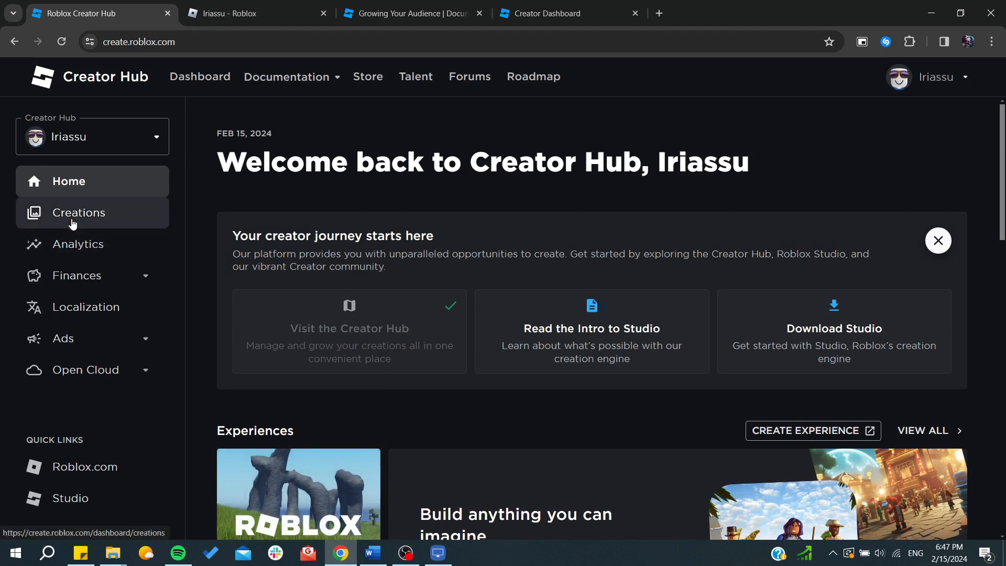
pyautogui.click(78, 213)
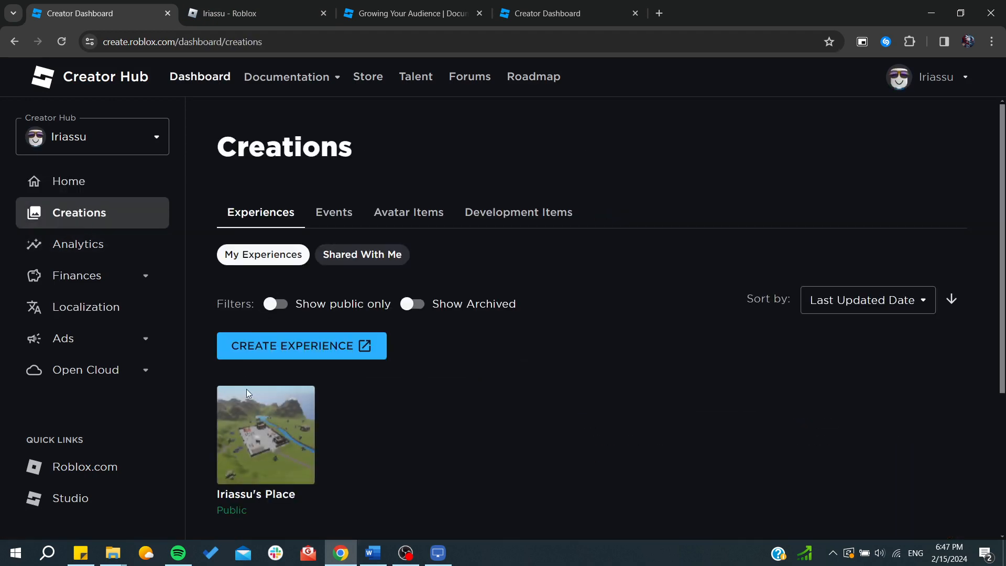
pyautogui.scroll(-3)
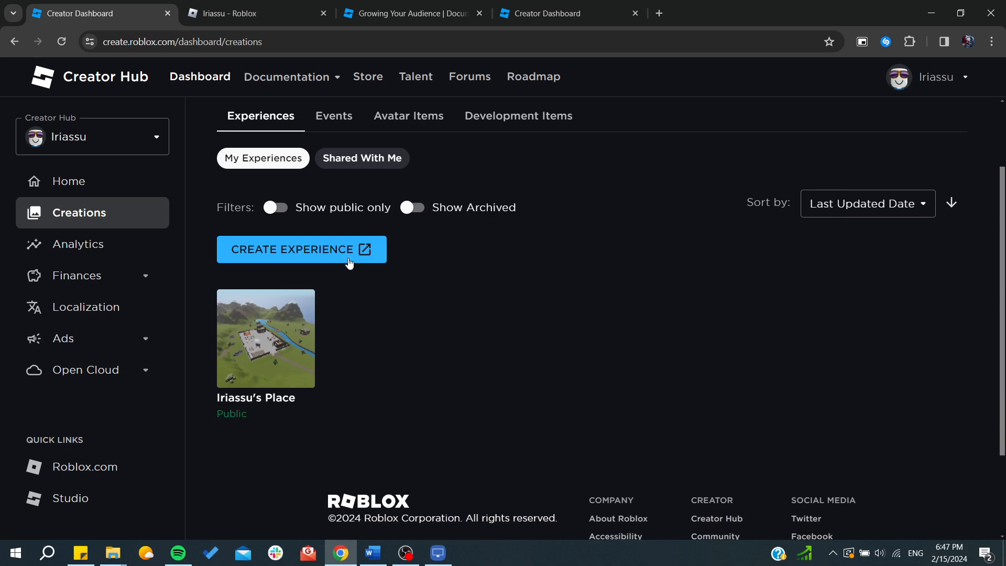
pyautogui.moveTo(338, 256)
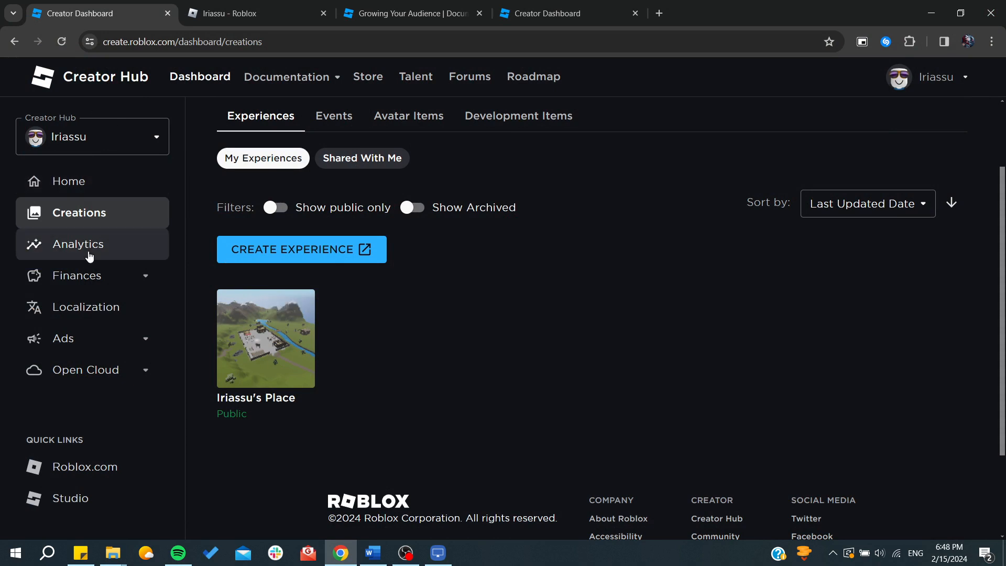
# - From the experience overview, expand Finances in the sidebar and go to the Analytics page with its watchlist
pyautogui.click(265, 338)
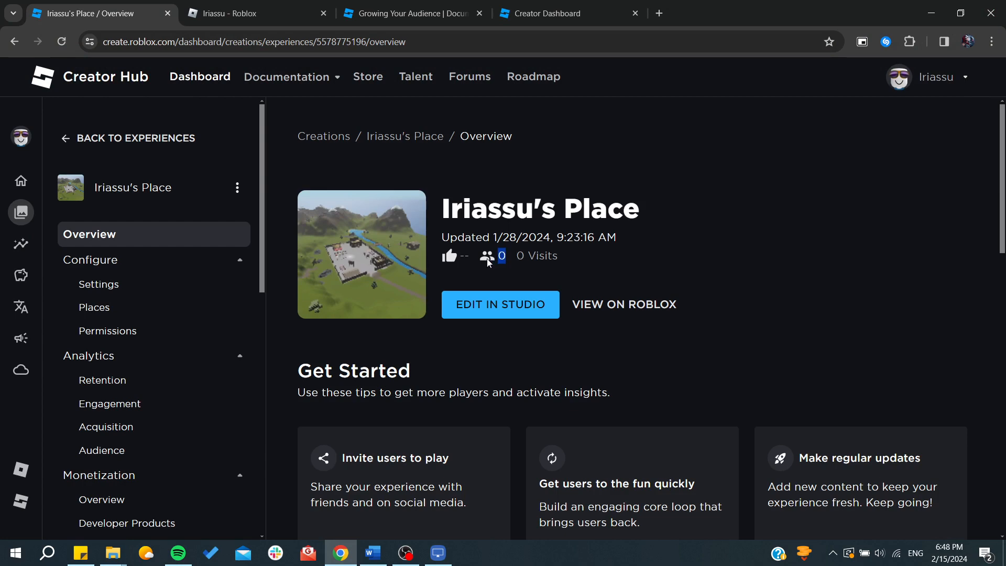
pyautogui.moveTo(6, 124)
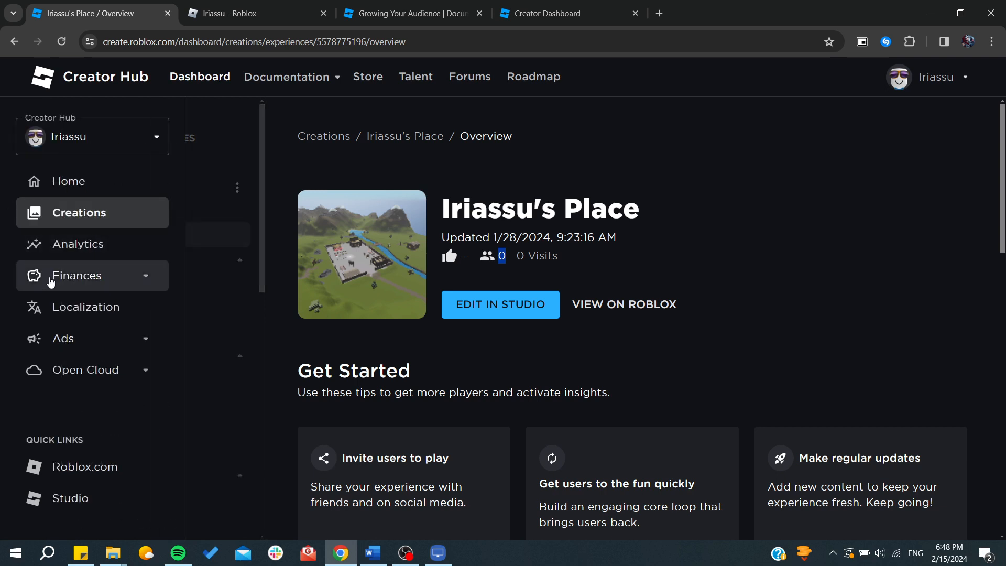
pyautogui.click(77, 276)
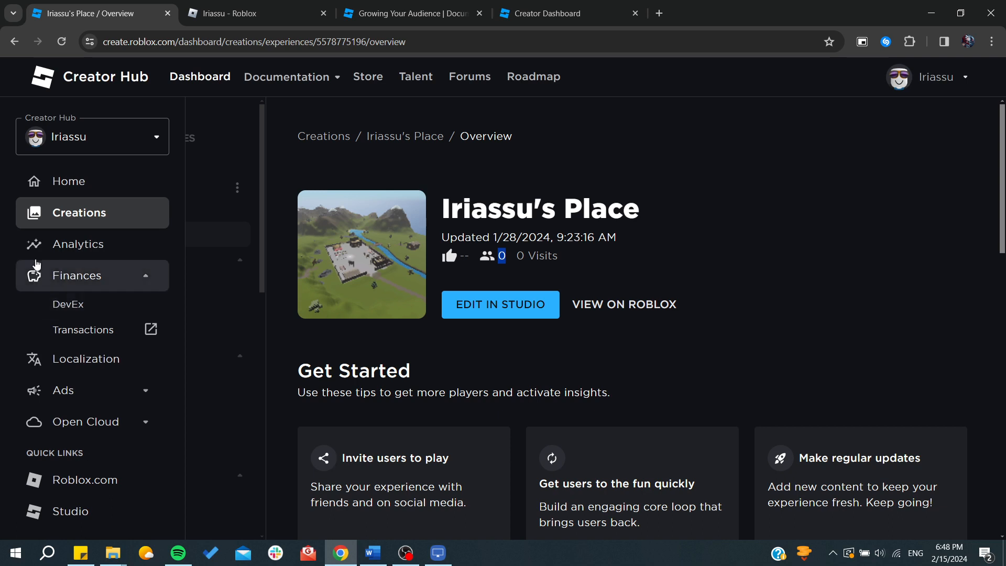
pyautogui.click(79, 244)
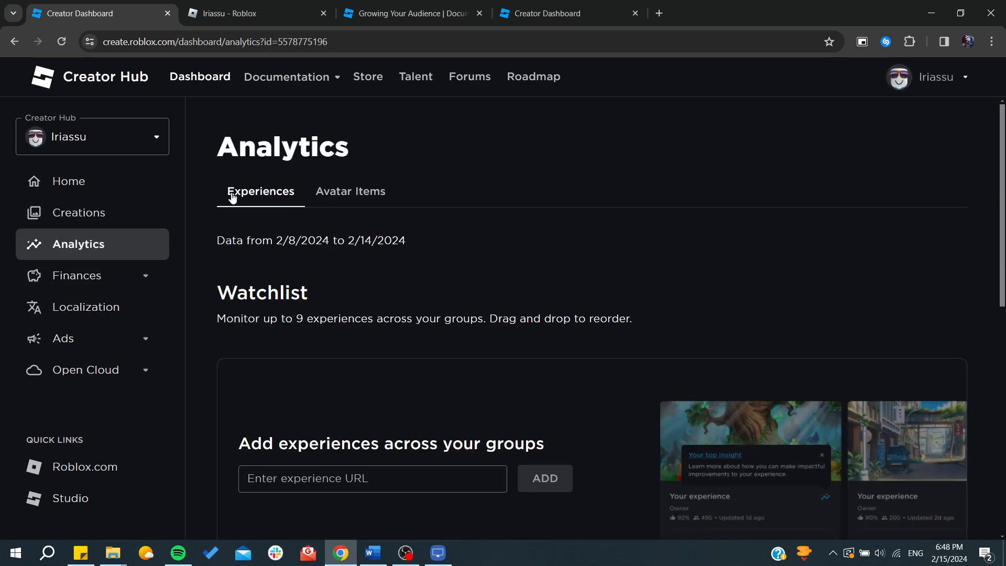
pyautogui.moveTo(541, 165)
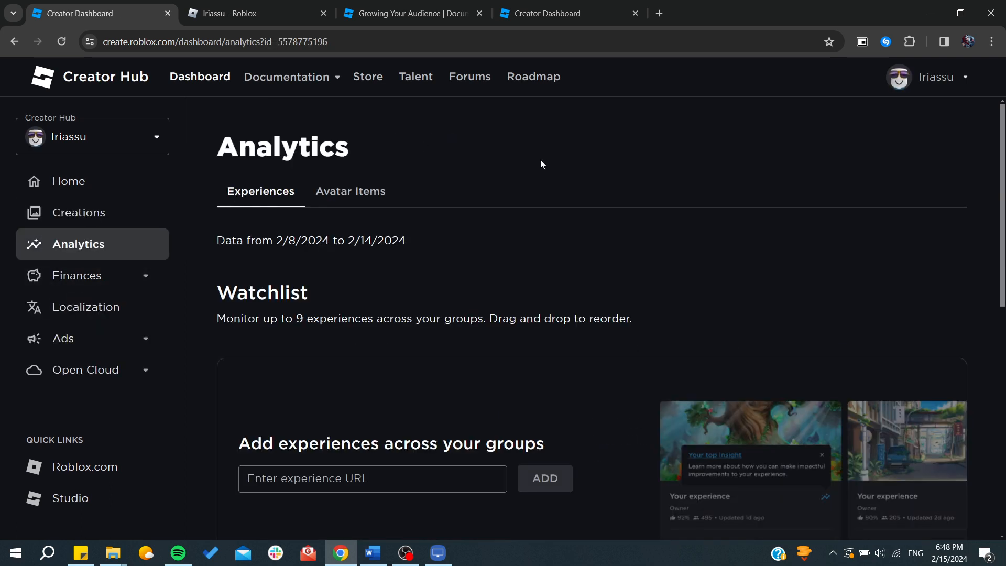